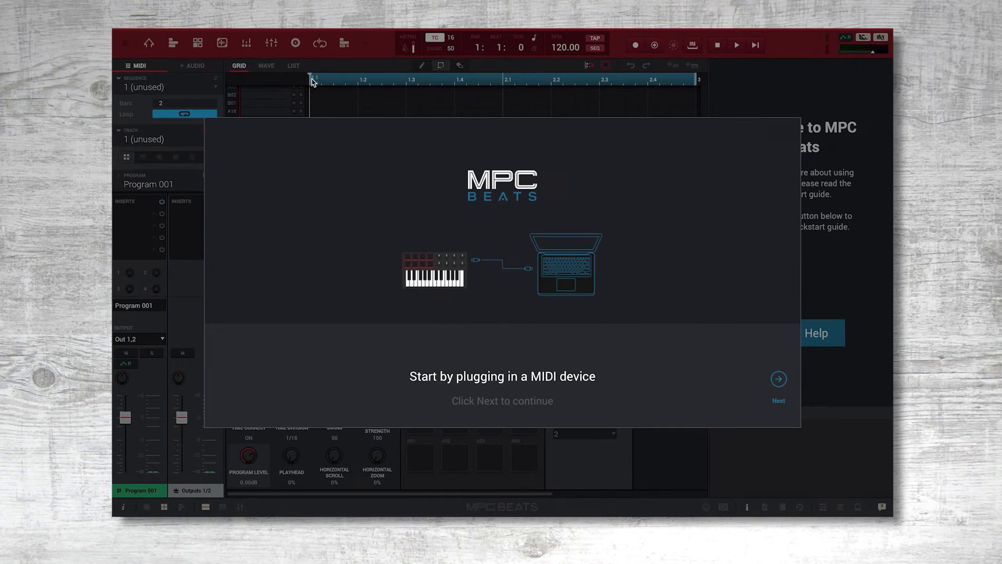
Advance past the device connection step and confirm Akai MPK Mini mkII as the MIDI map
left_click(778, 378)
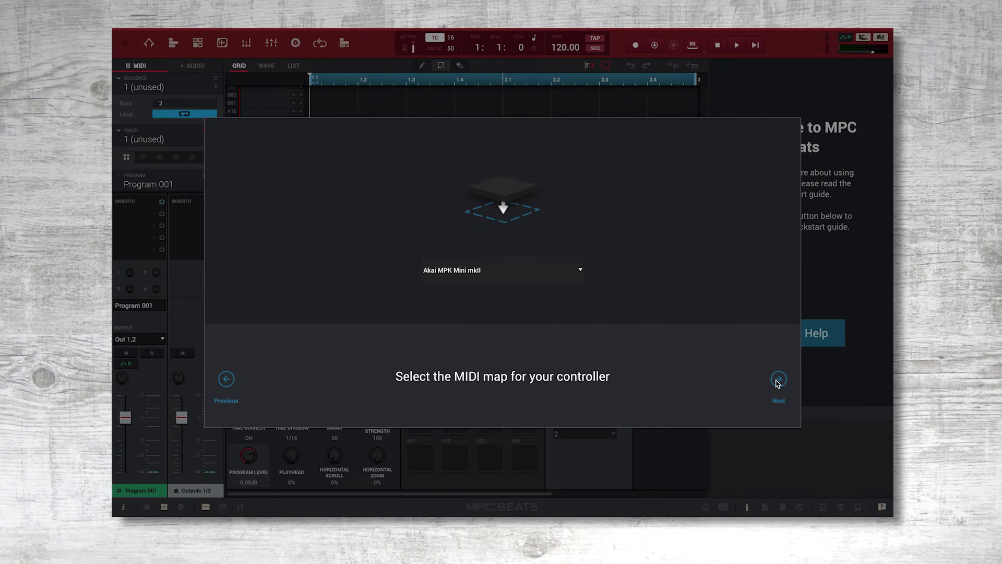
left_click(502, 269)
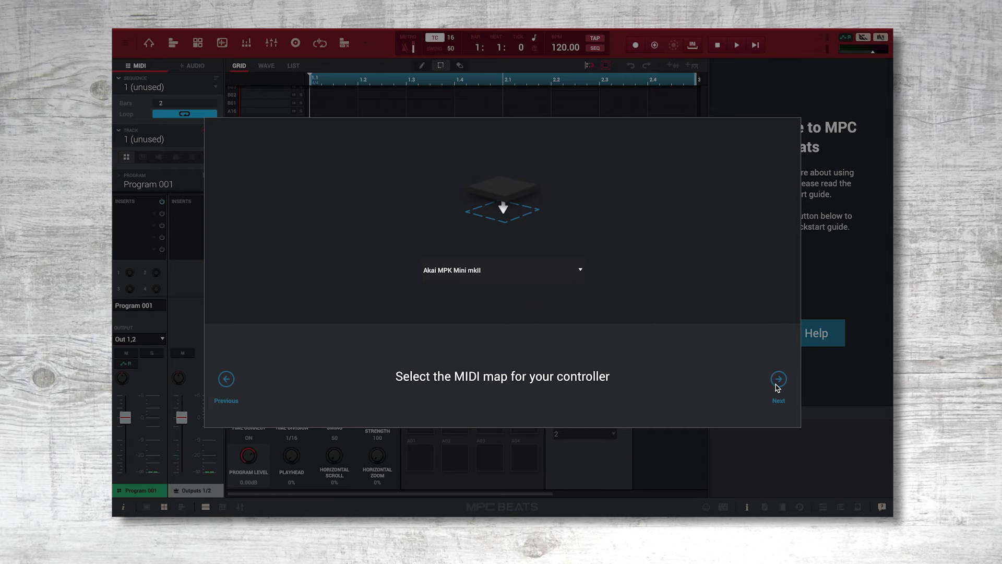
Accept the controller map, choose the Simple workspace and reach the wizard's final page
left_click(777, 378)
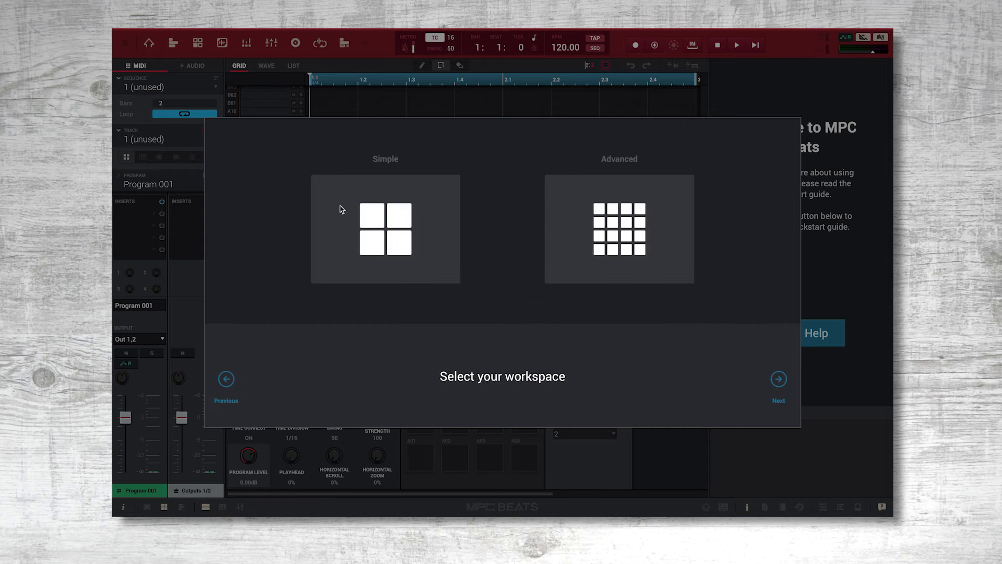
left_click(385, 229)
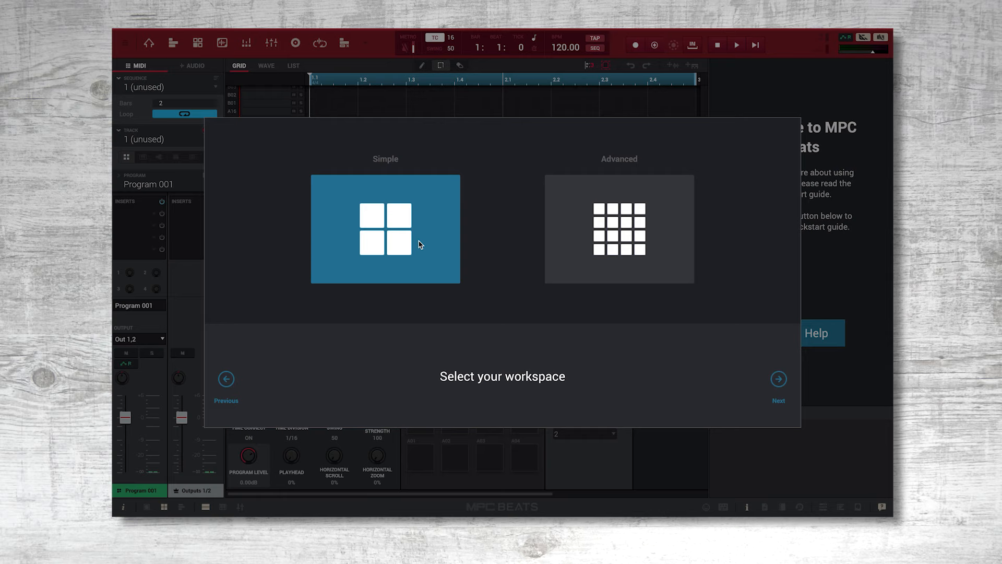
left_click(618, 229)
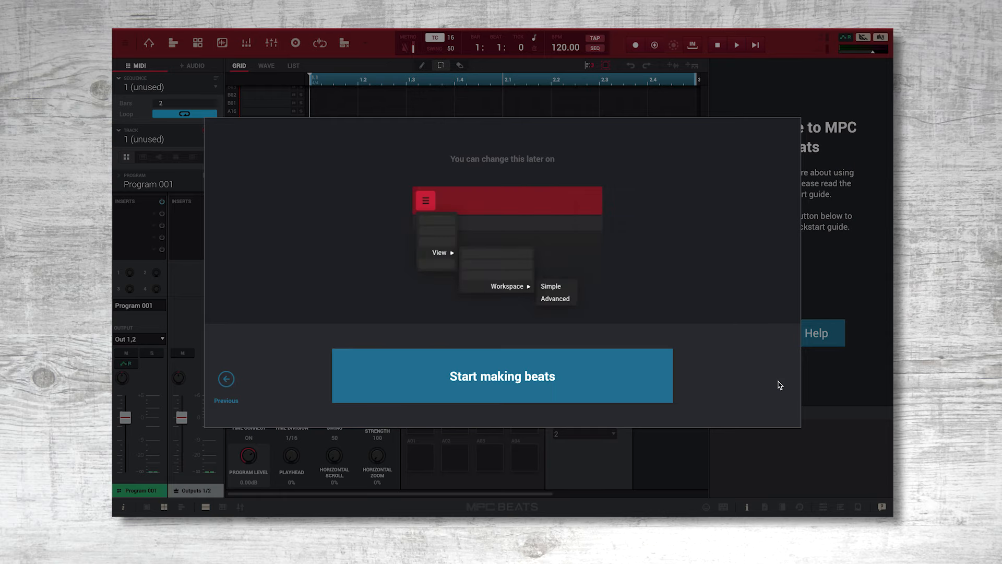
Finish setup with Start making beats and browse further Demos and Project Templates tiles
left_click(502, 376)
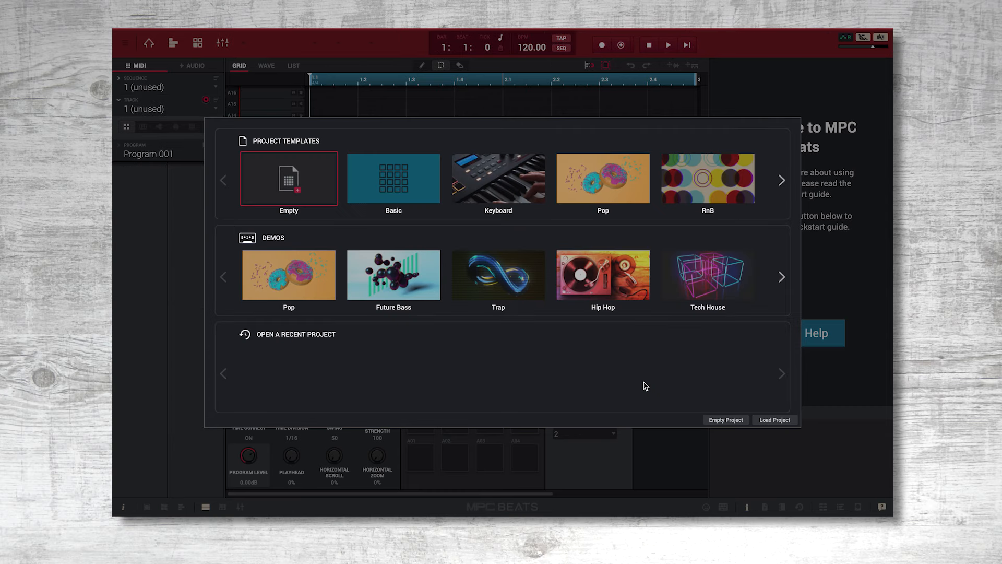
left_click(780, 276)
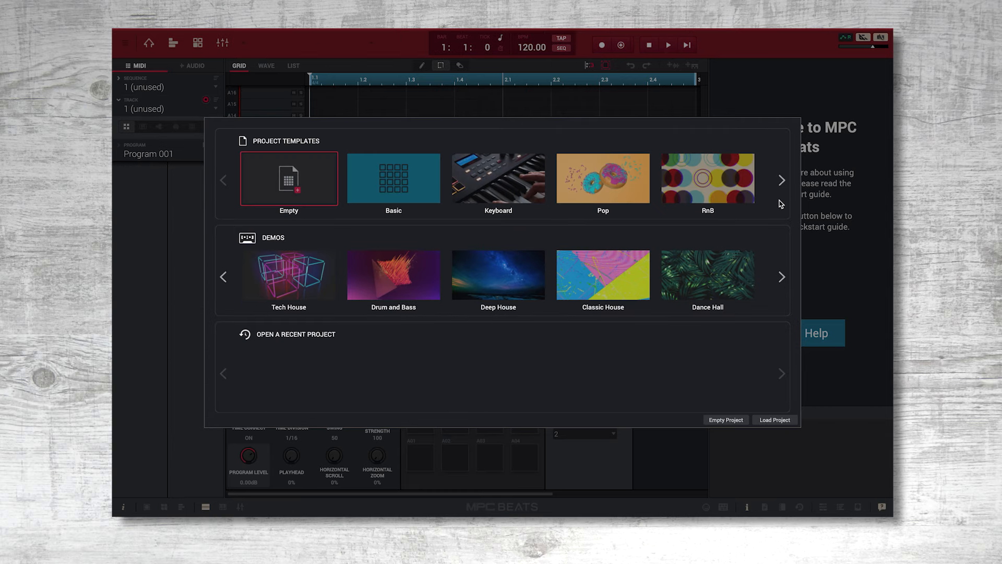
left_click(781, 179)
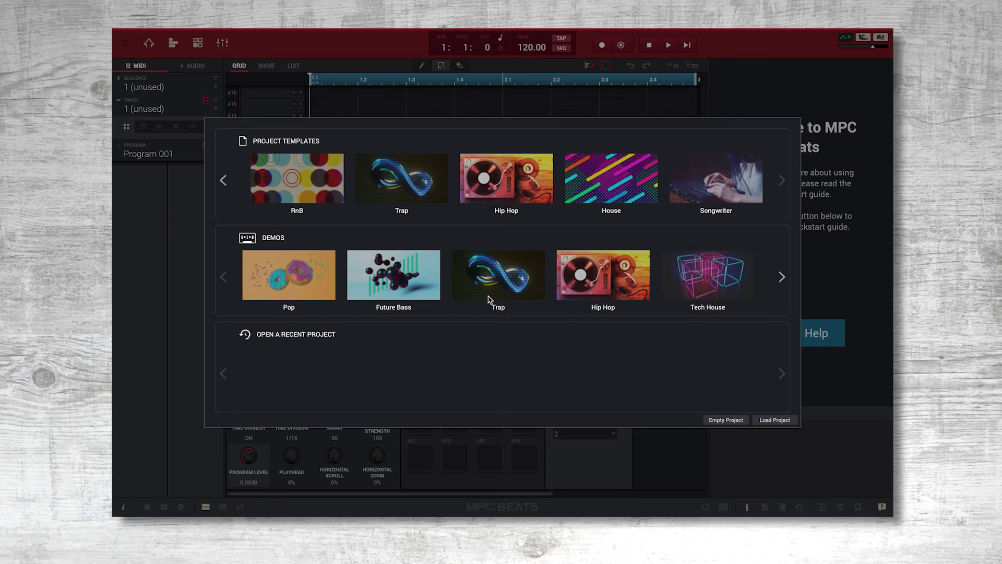
Load the Trap demo project at 107 BPM and dismiss the welcome help panel
left_click(498, 275)
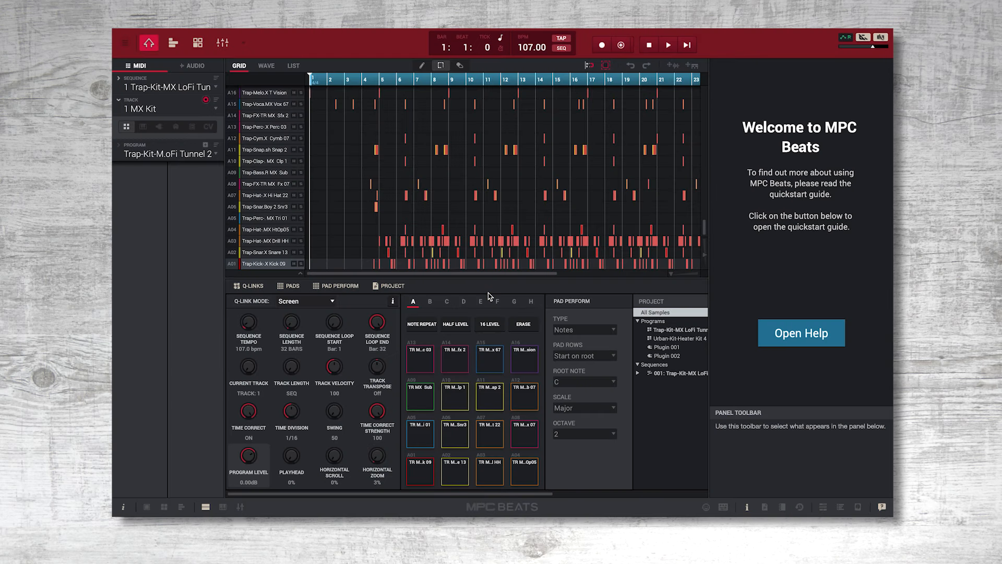
mouse_move(642, 294)
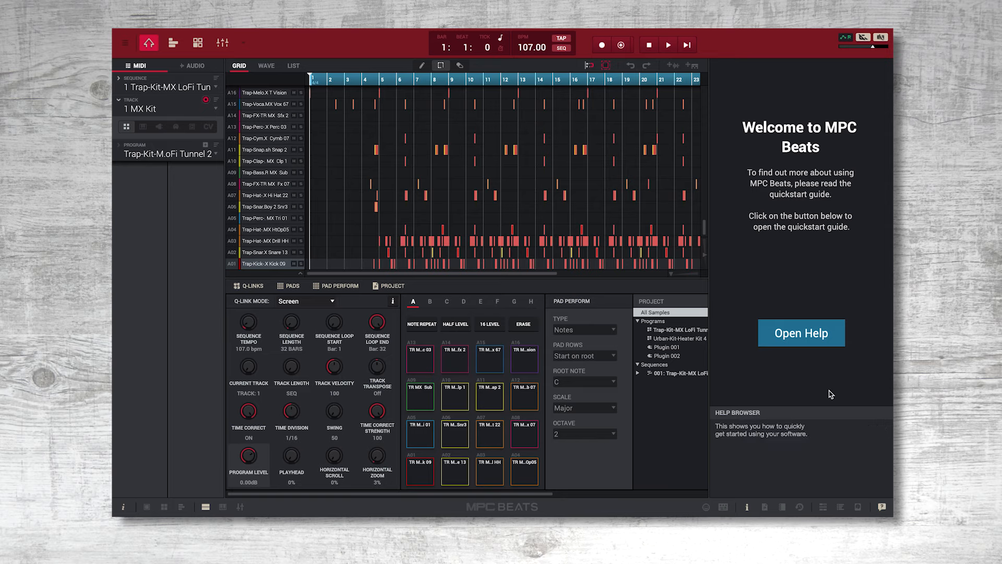
left_click(801, 332)
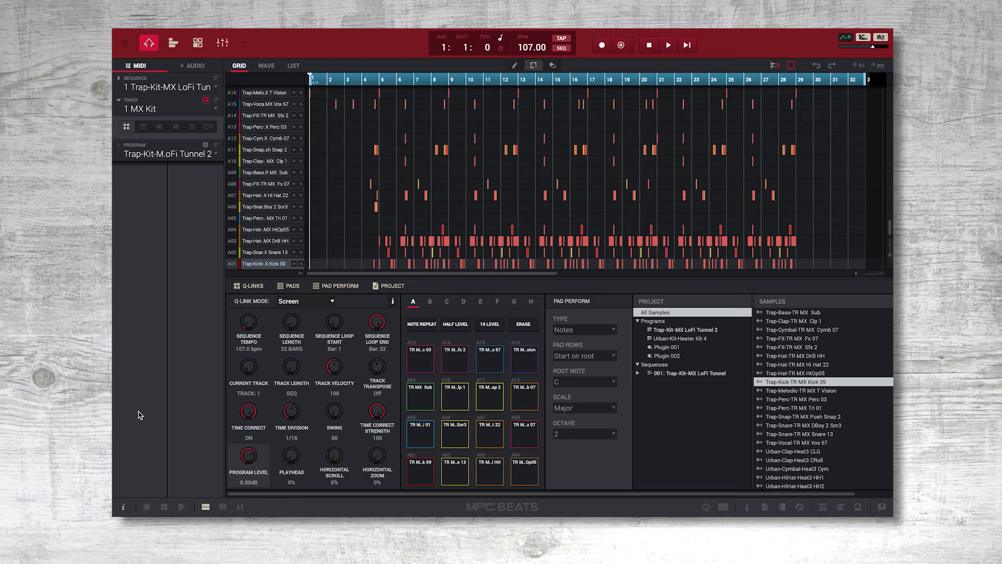
mouse_move(683, 38)
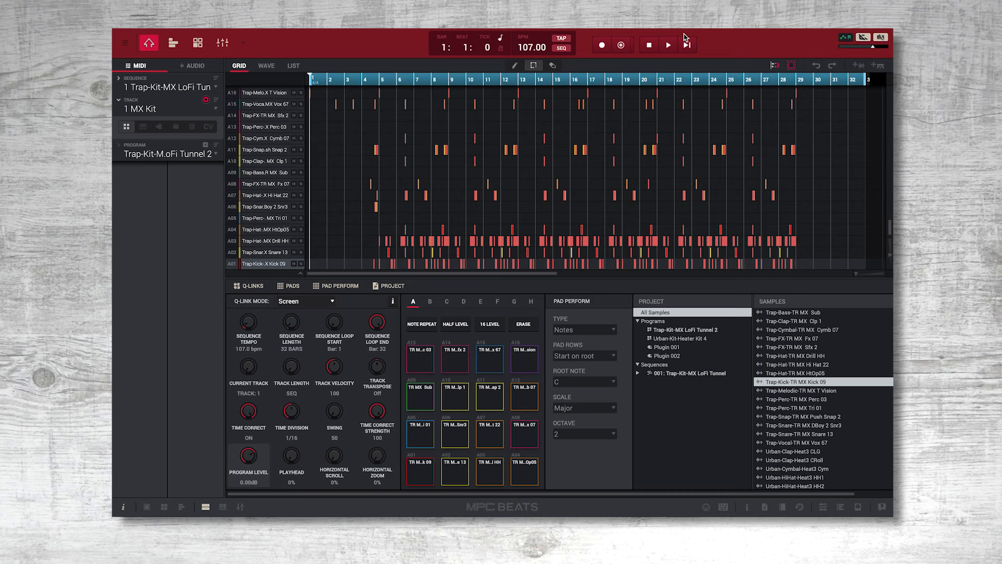
Start playback of the Trap demo sequence from the transport bar
left_click(668, 45)
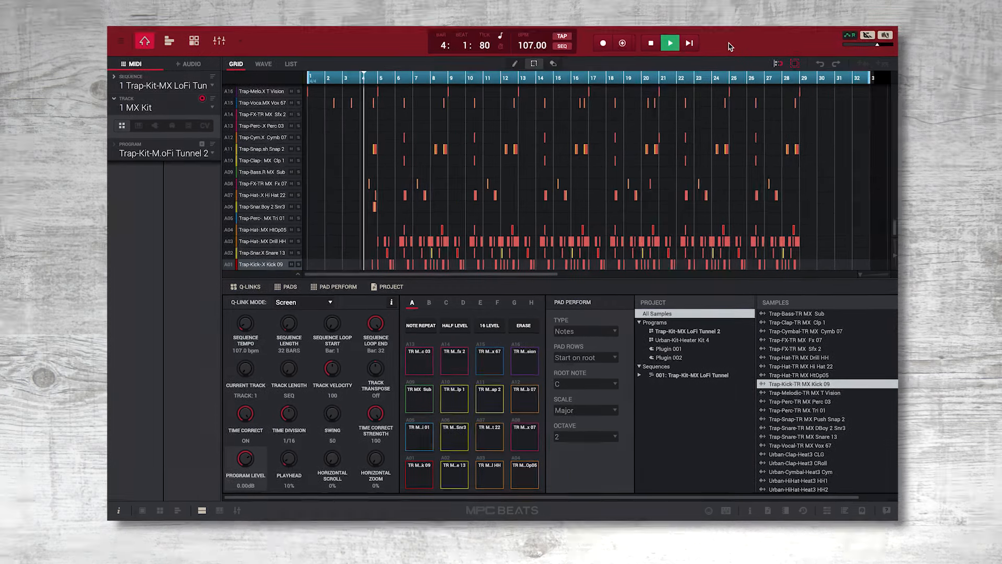
left_click(669, 43)
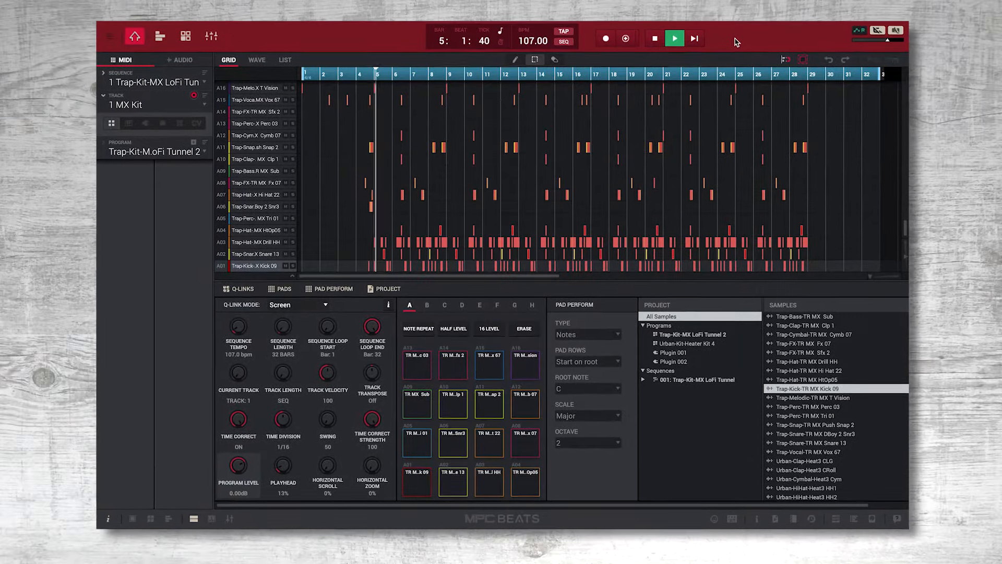